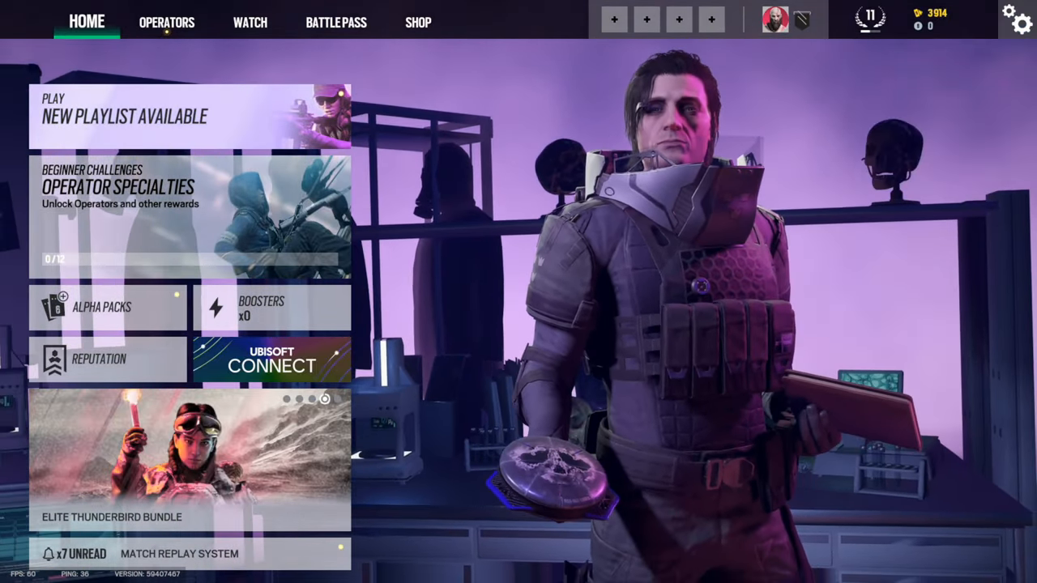
- Open Rainbow Six Siege's settings on the HUD tab, showing the Custom HUD preset
{"action": "left_click", "coordinate": [1018, 20]}
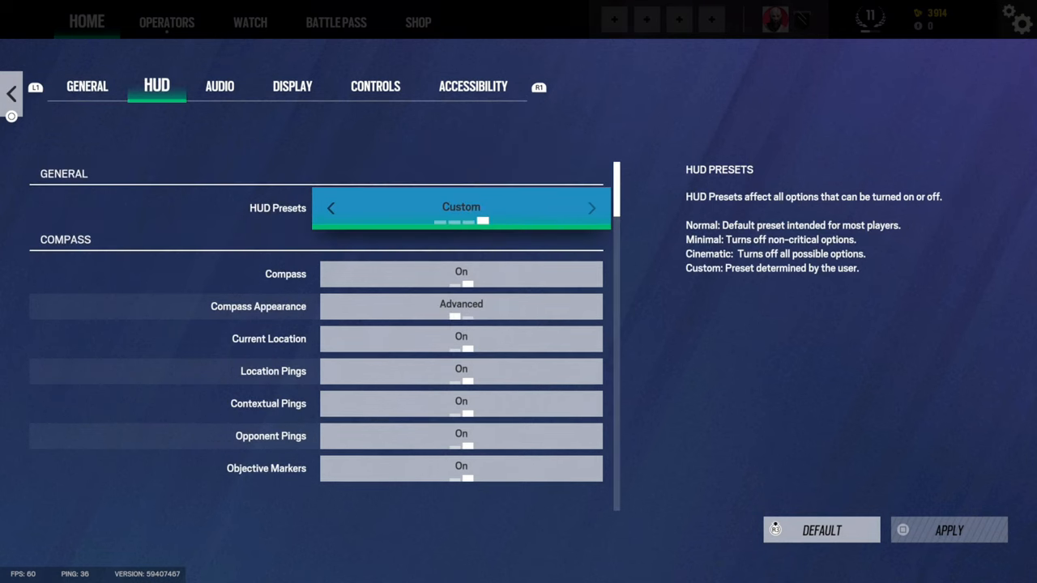
- Exit Rainbow Six Siege's settings to the PS5 Home screen showing the game hub
{"action": "left_click", "coordinate": [292, 86]}
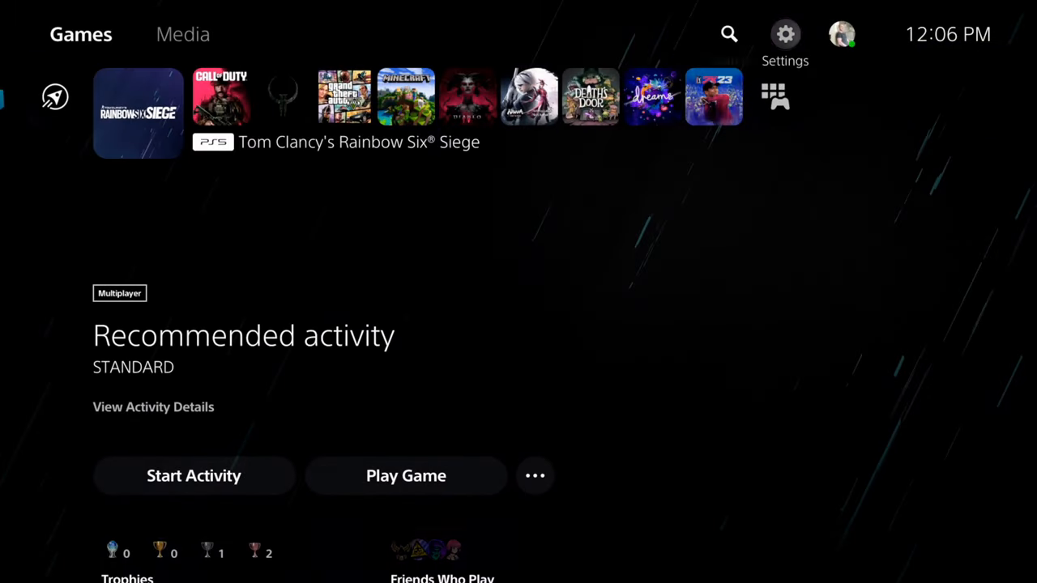
- Open the PS5 Video Output settings and scroll down to the 120 Hz Output option
{"action": "left_click", "coordinate": [785, 34]}
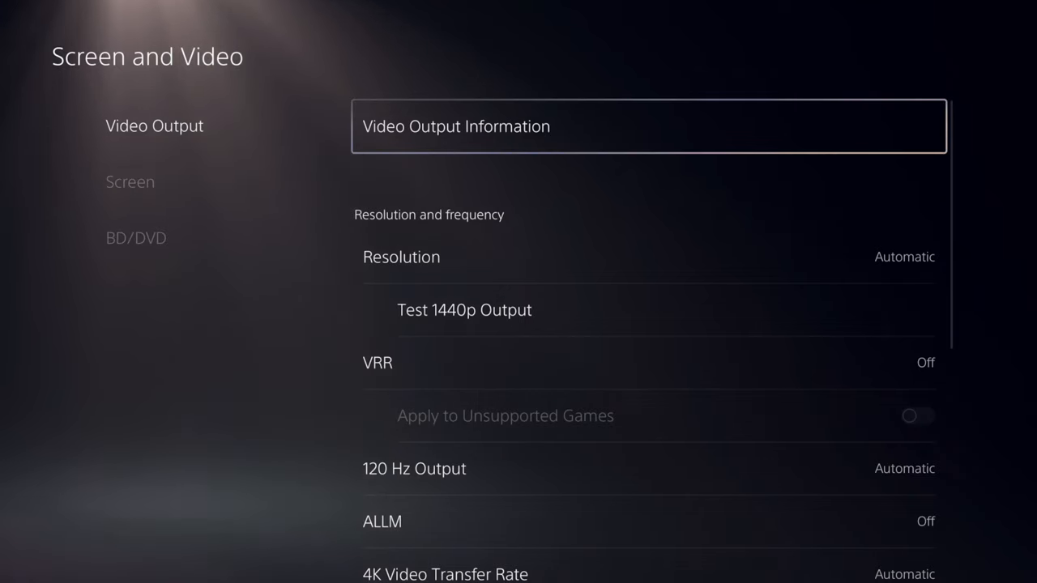
{"action": "scroll", "scroll_direction": "down", "scroll_amount": 3}
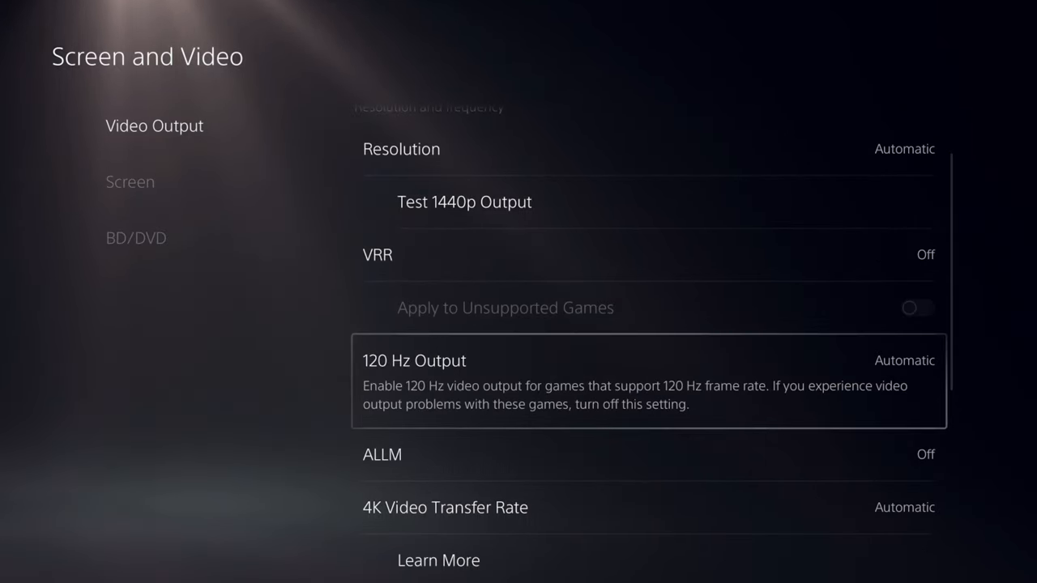
- Keep 120 Hz Output on Automatic, then open Saved Data and Game/App Settings for Game Presets
{"action": "left_click", "coordinate": [904, 360]}
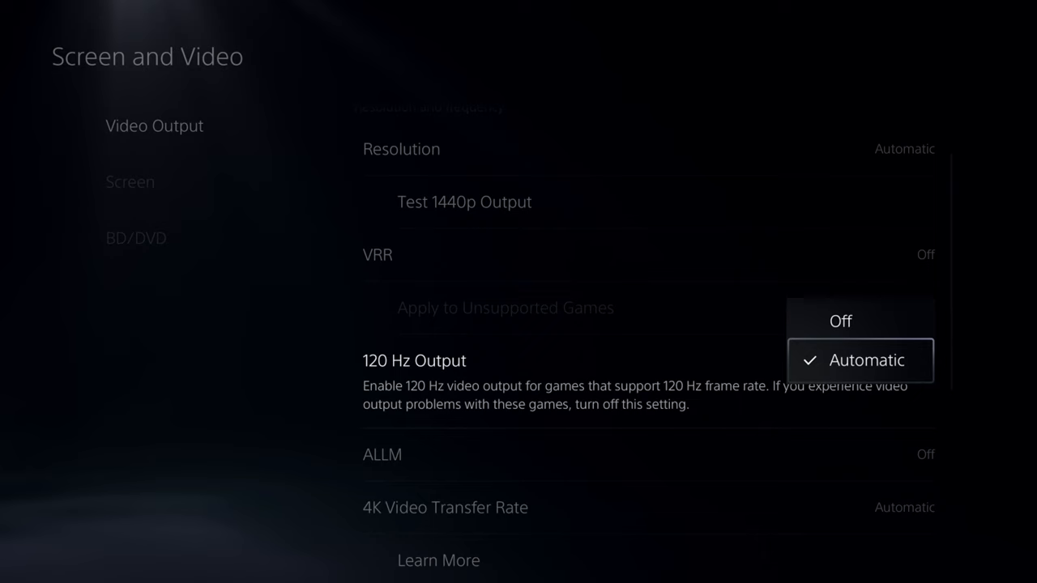
{"action": "left_click", "coordinate": [866, 360]}
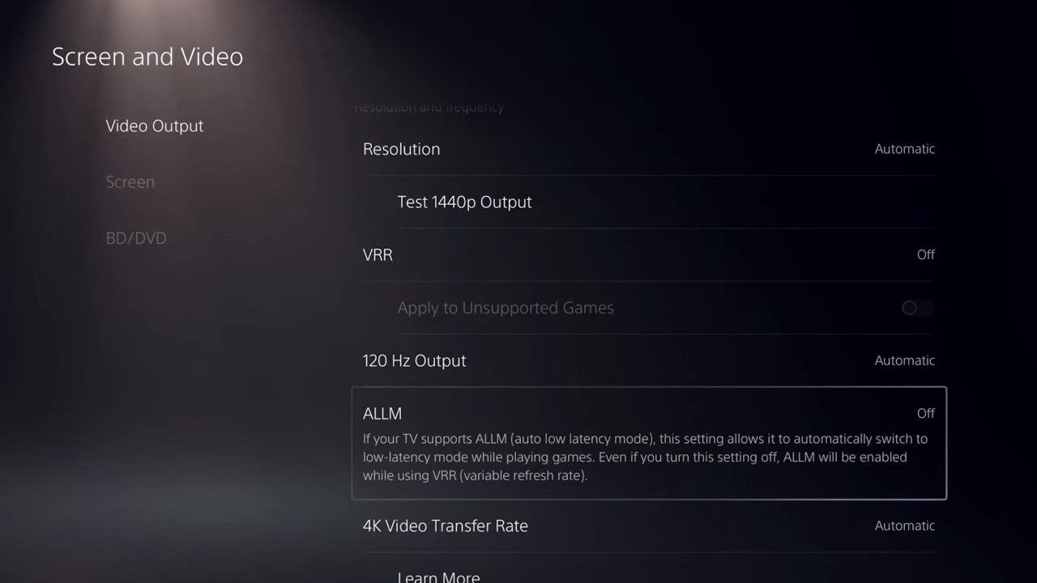
{"action": "scroll", "scroll_direction": "down", "scroll_amount": 3}
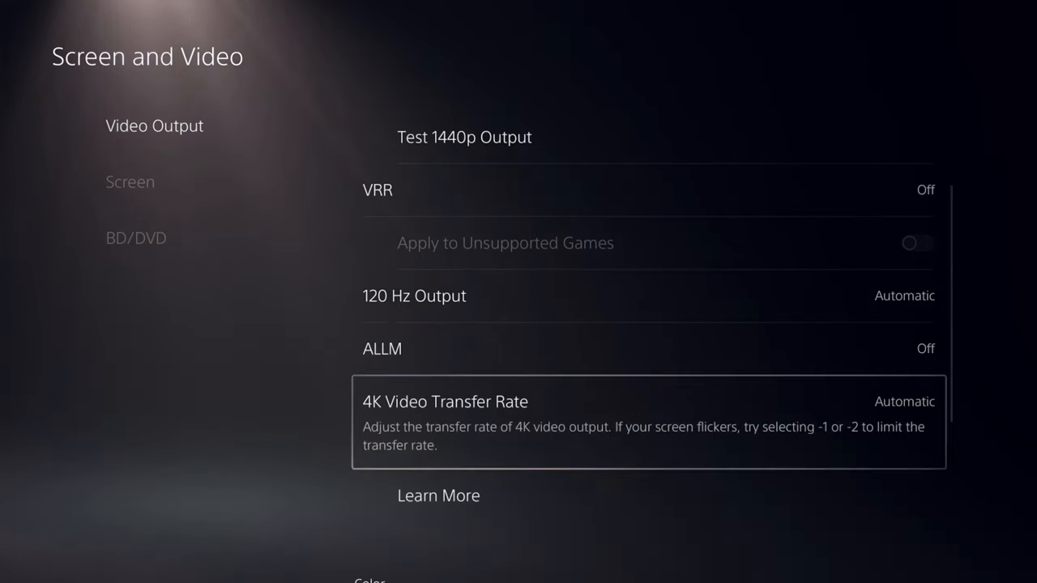
{"action": "scroll", "scroll_direction": "down", "scroll_amount": 3}
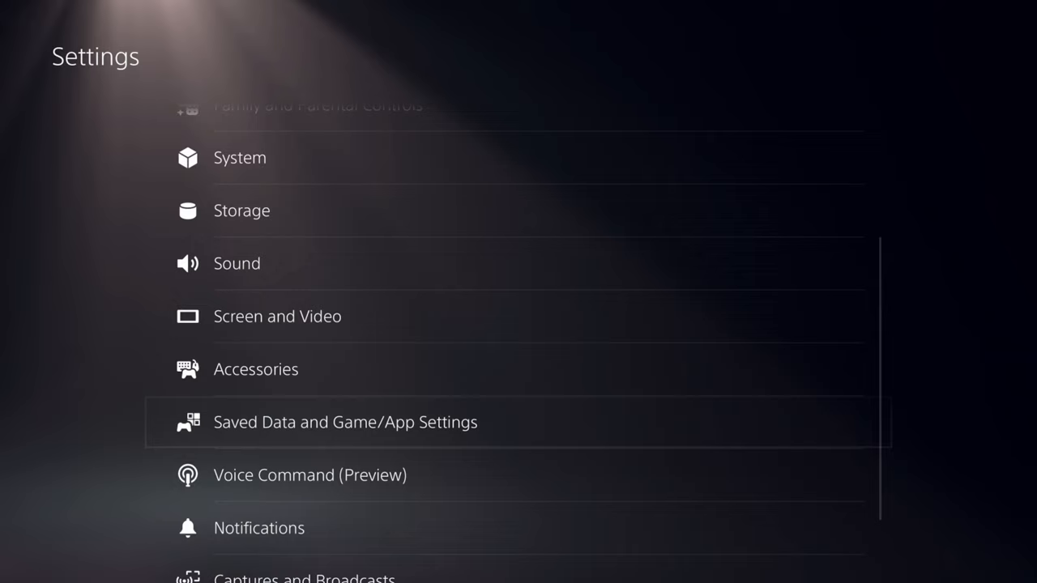
{"action": "left_click", "coordinate": [344, 421]}
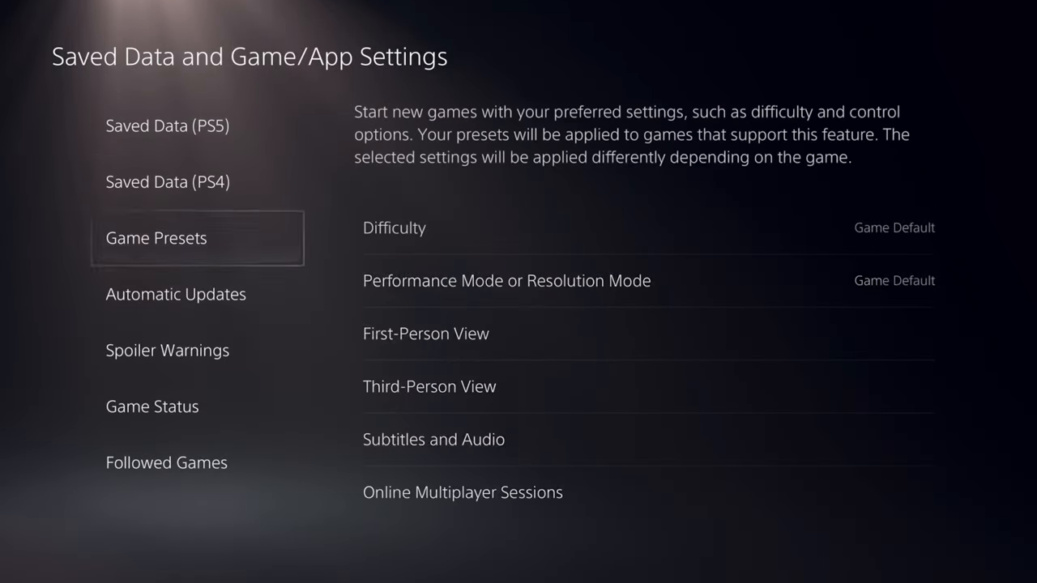